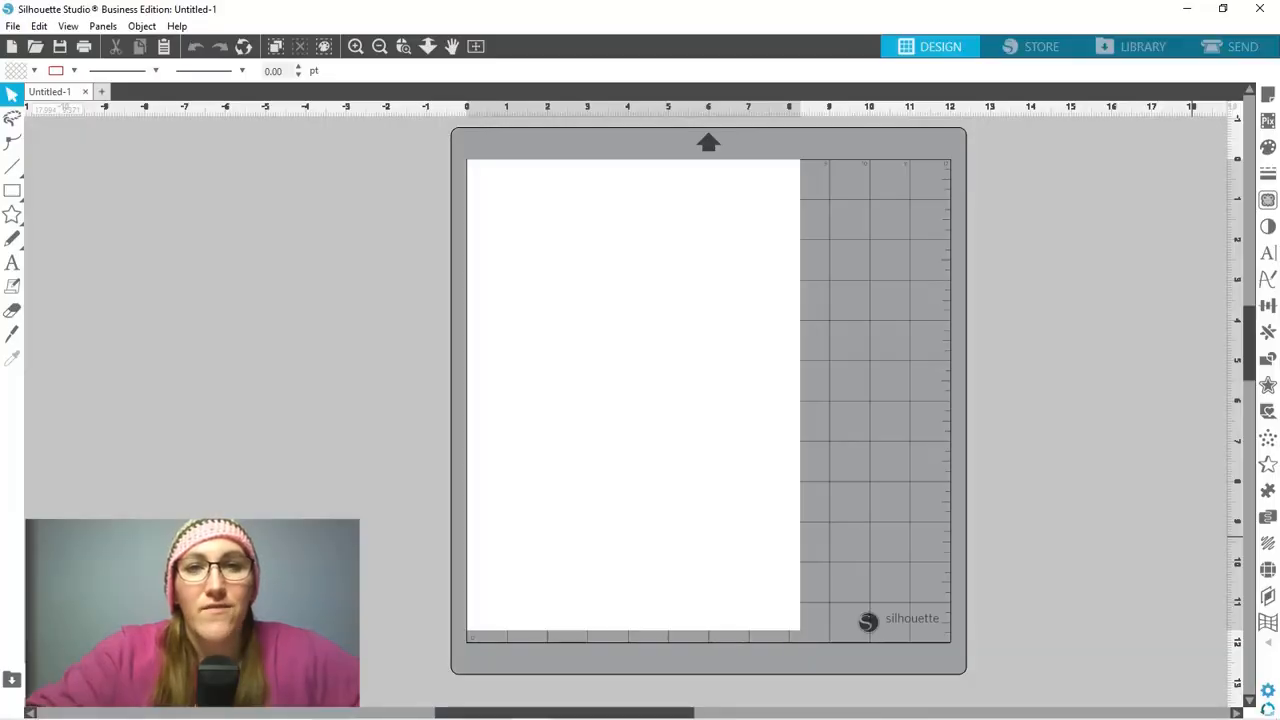
mouse_move(1152, 298)
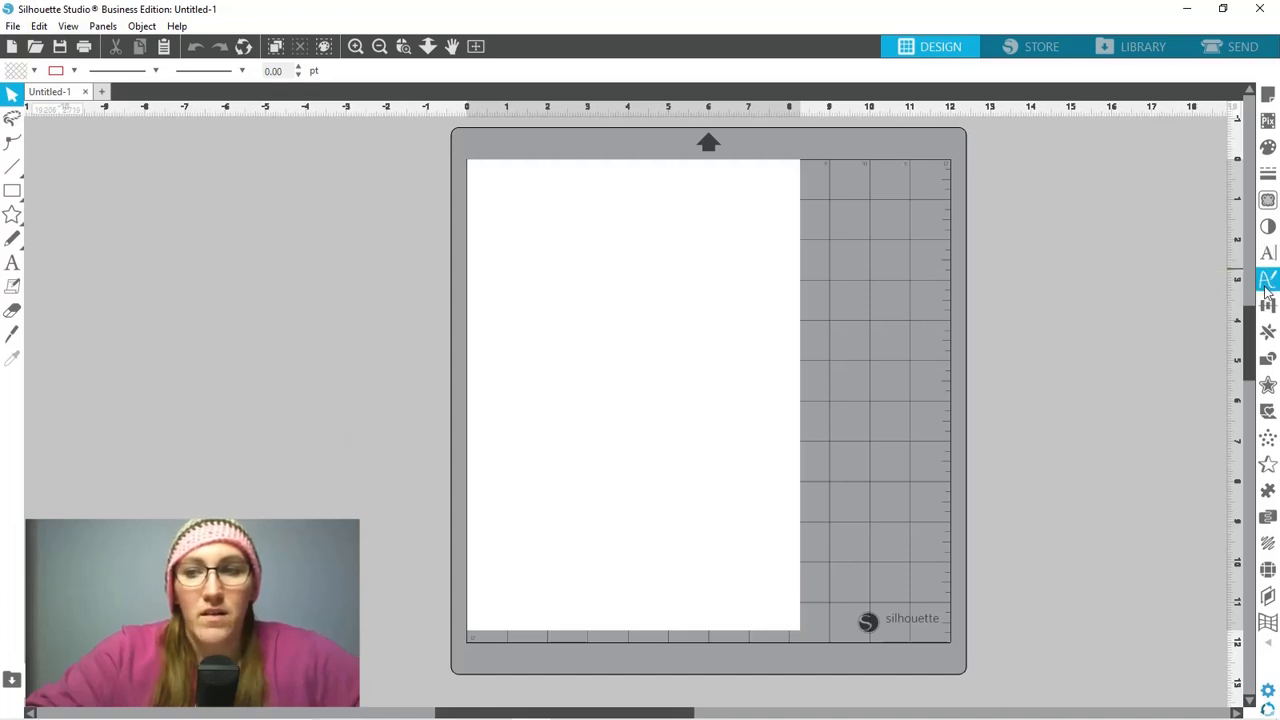
mouse_move(1268, 280)
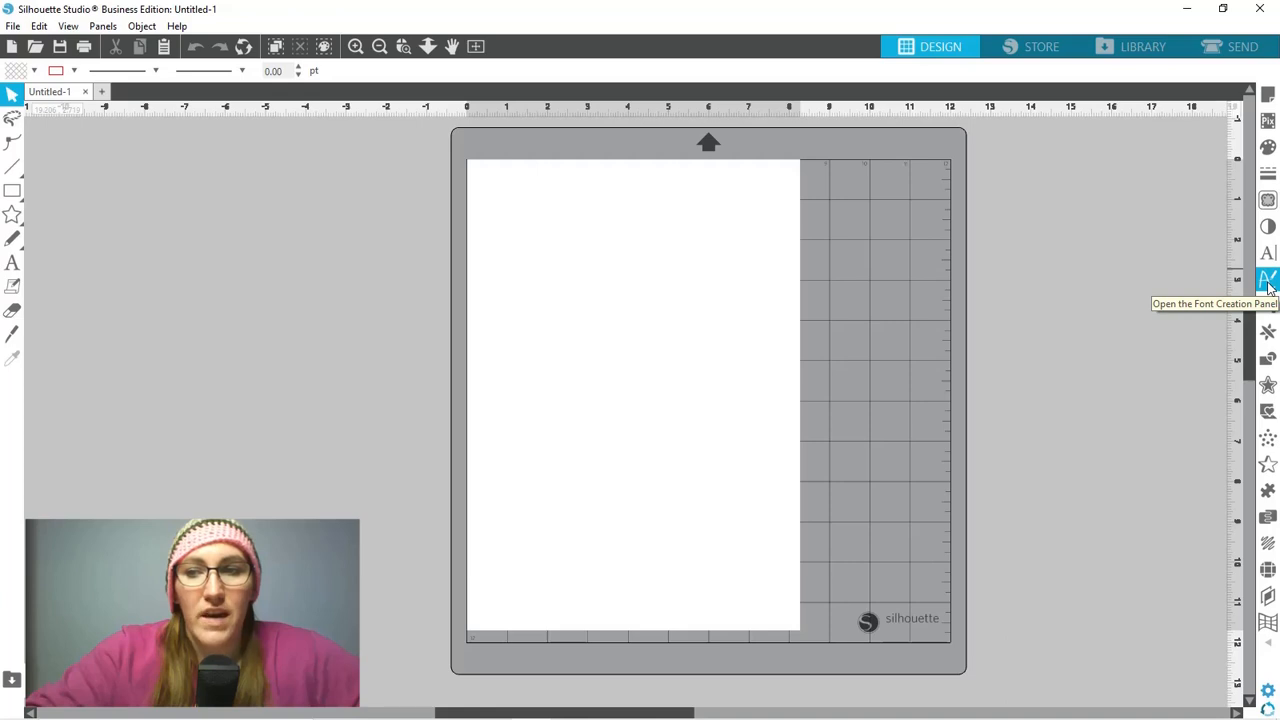
Step: Show the Font Creation template sheet from the Font Creation panel
click(1268, 278)
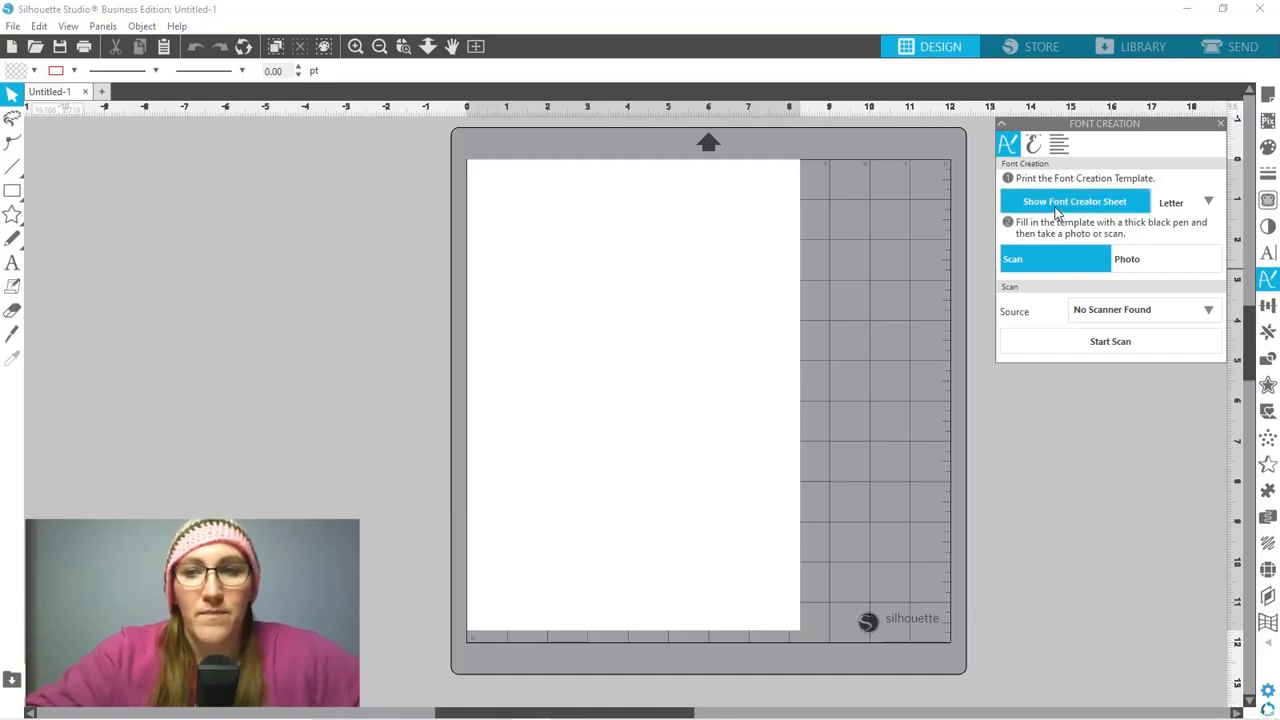
click(1076, 200)
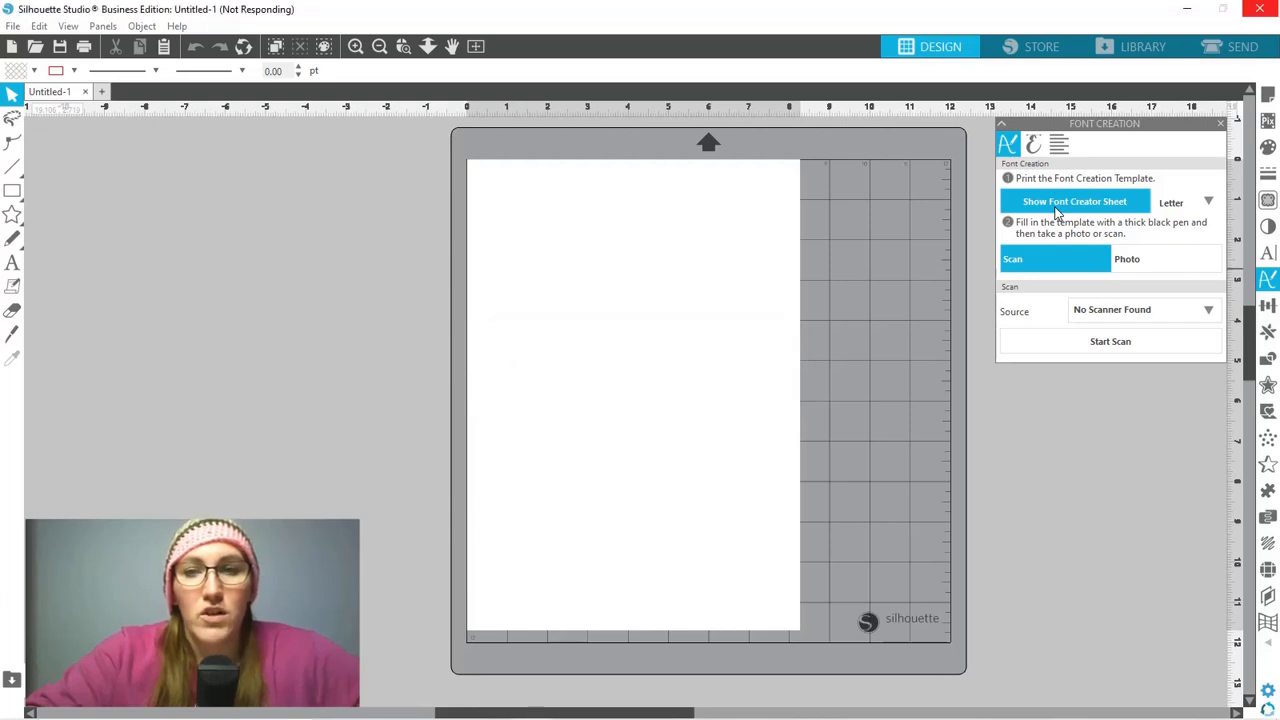
Step: Load the Silhouette Font Creator Latin Alphabet sheet as a Font Template (Letter) document
click(1076, 200)
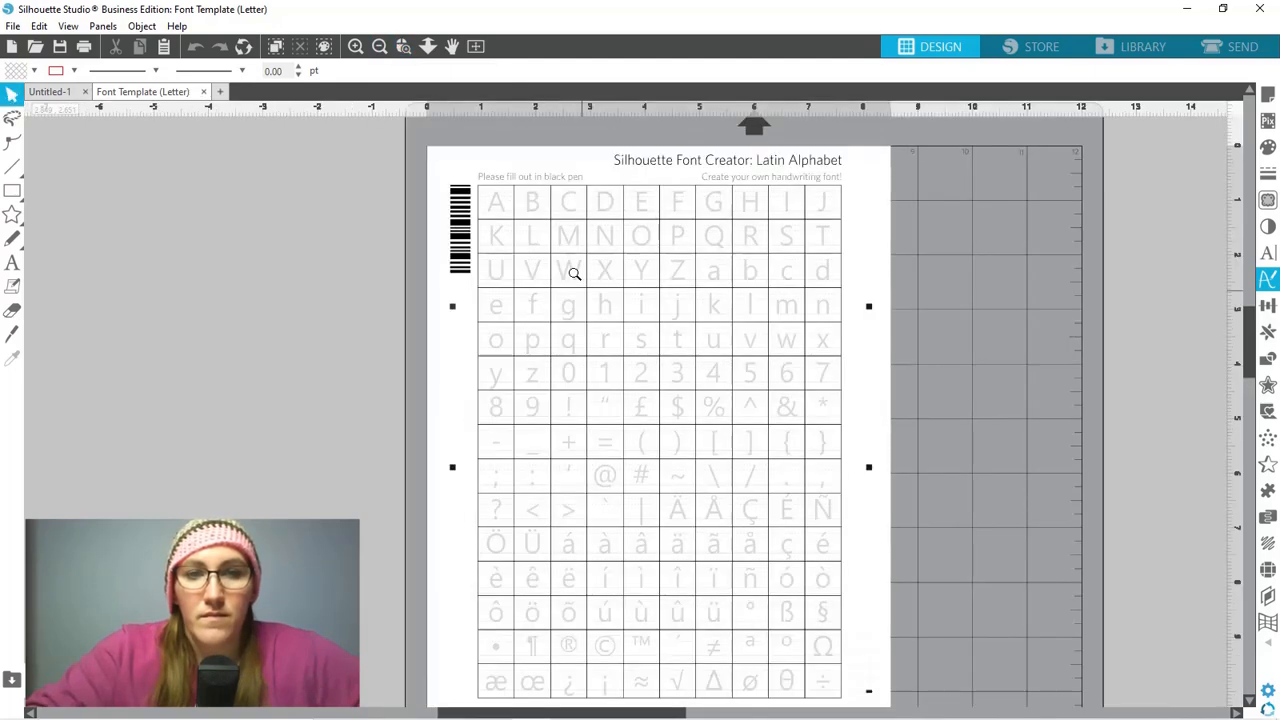
mouse_move(584, 184)
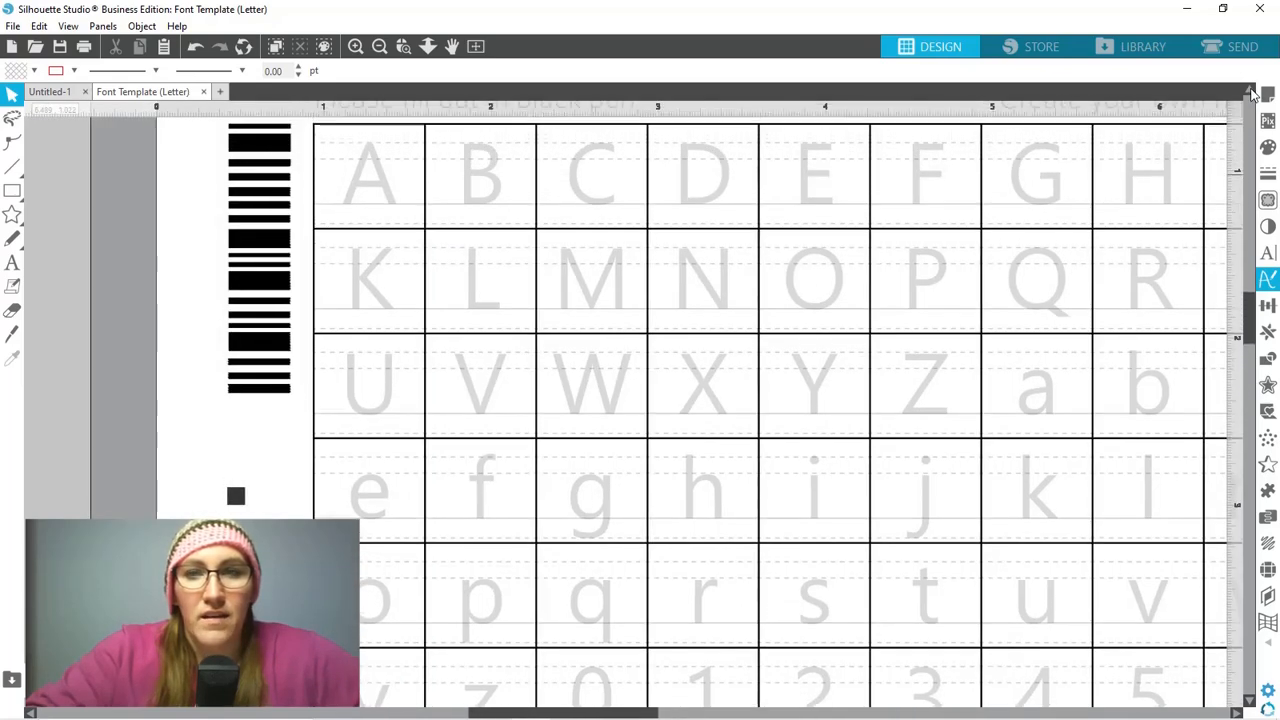
scroll(up, 3)
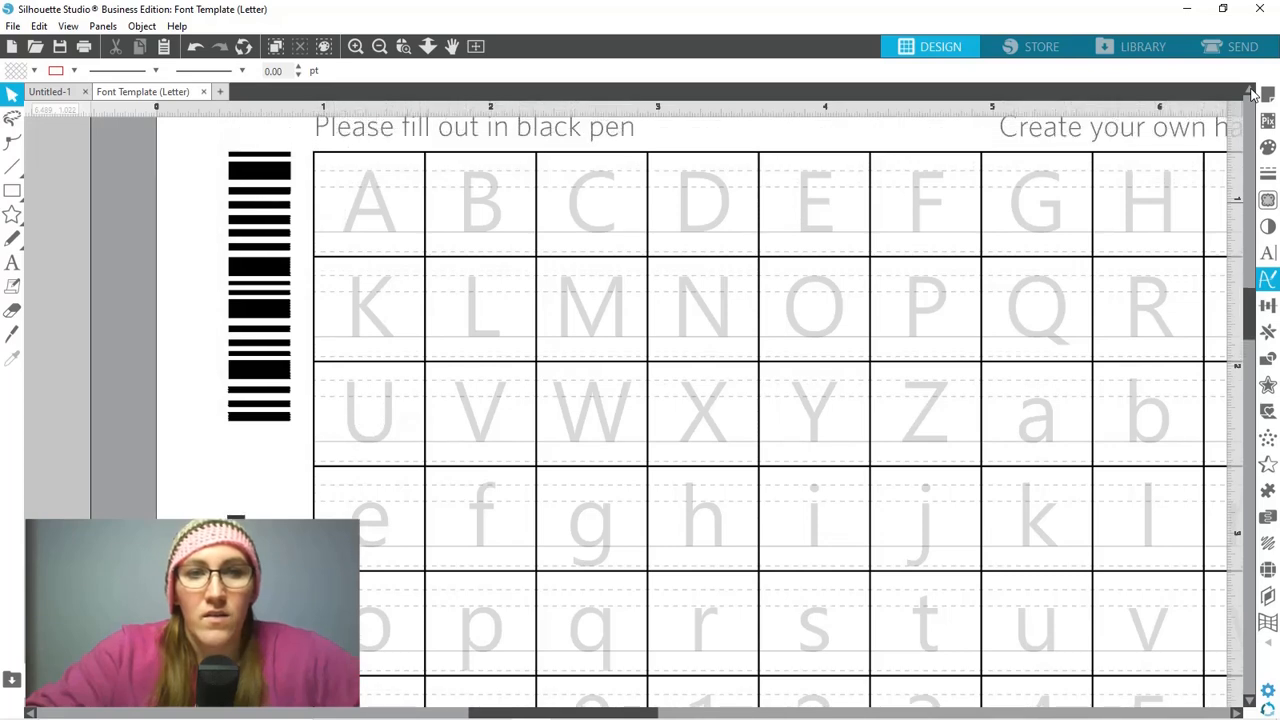
scroll(up, 3)
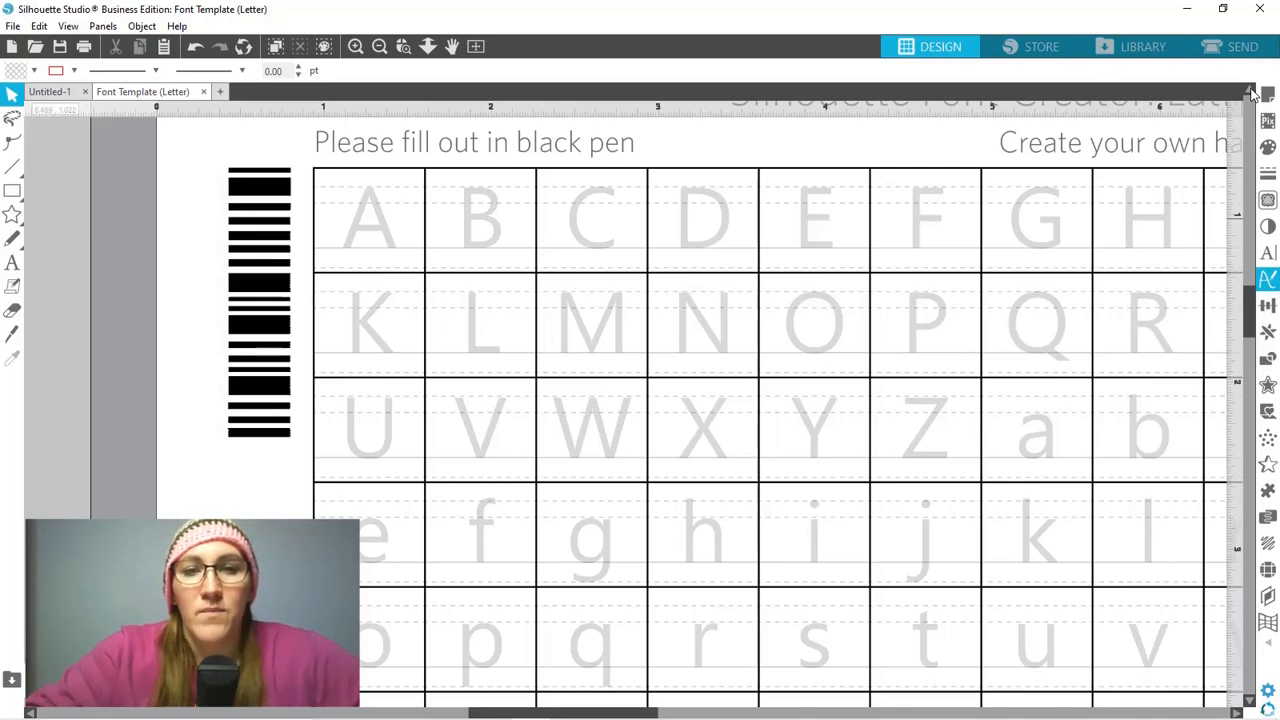
mouse_move(378, 192)
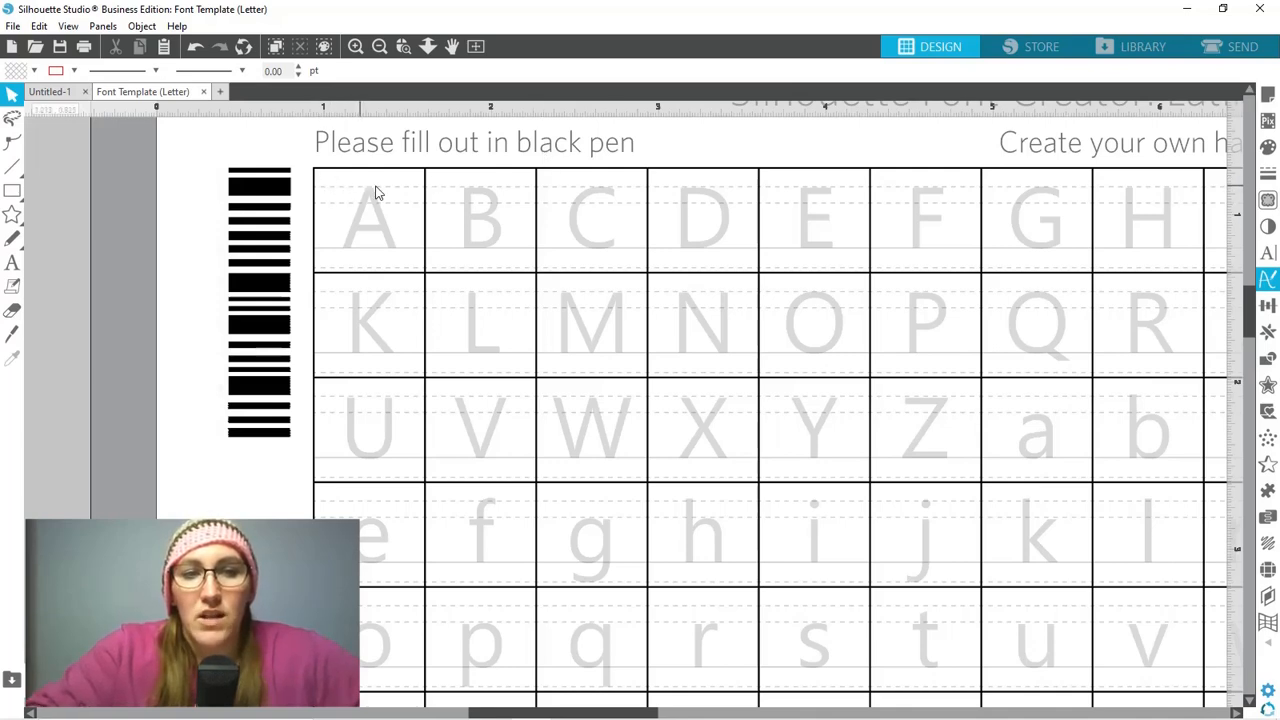
mouse_move(436, 218)
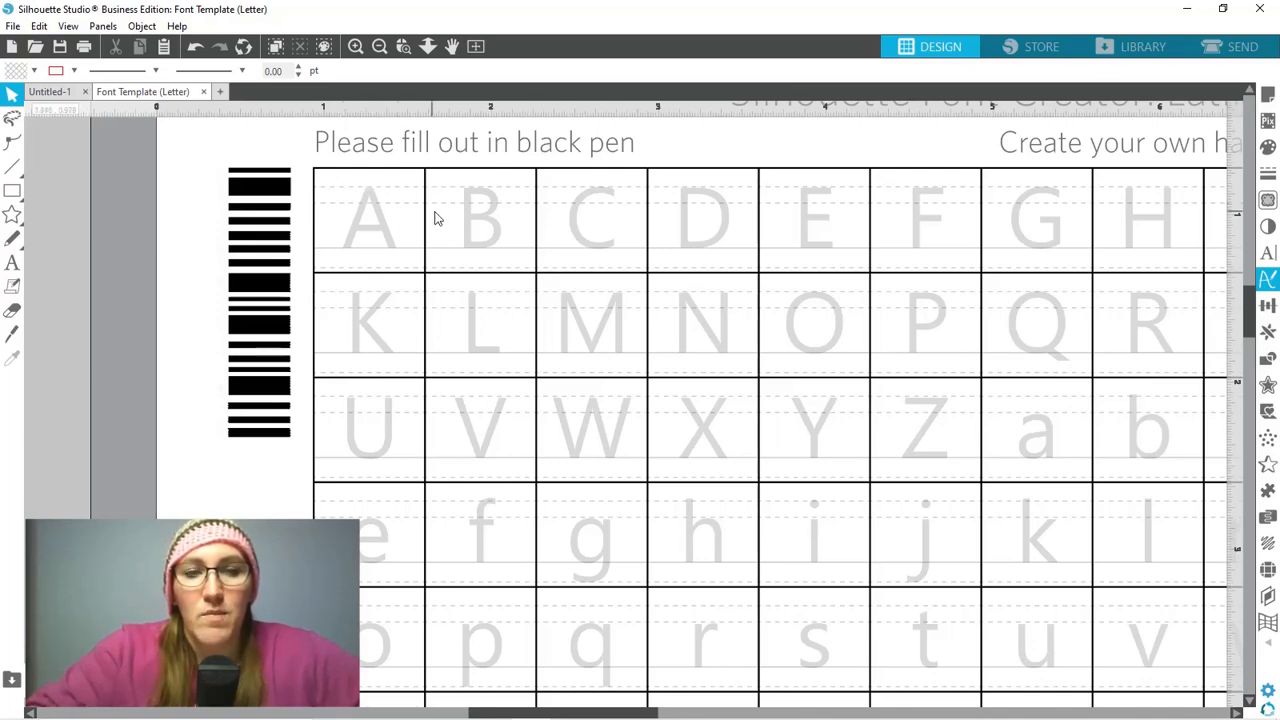
mouse_move(442, 270)
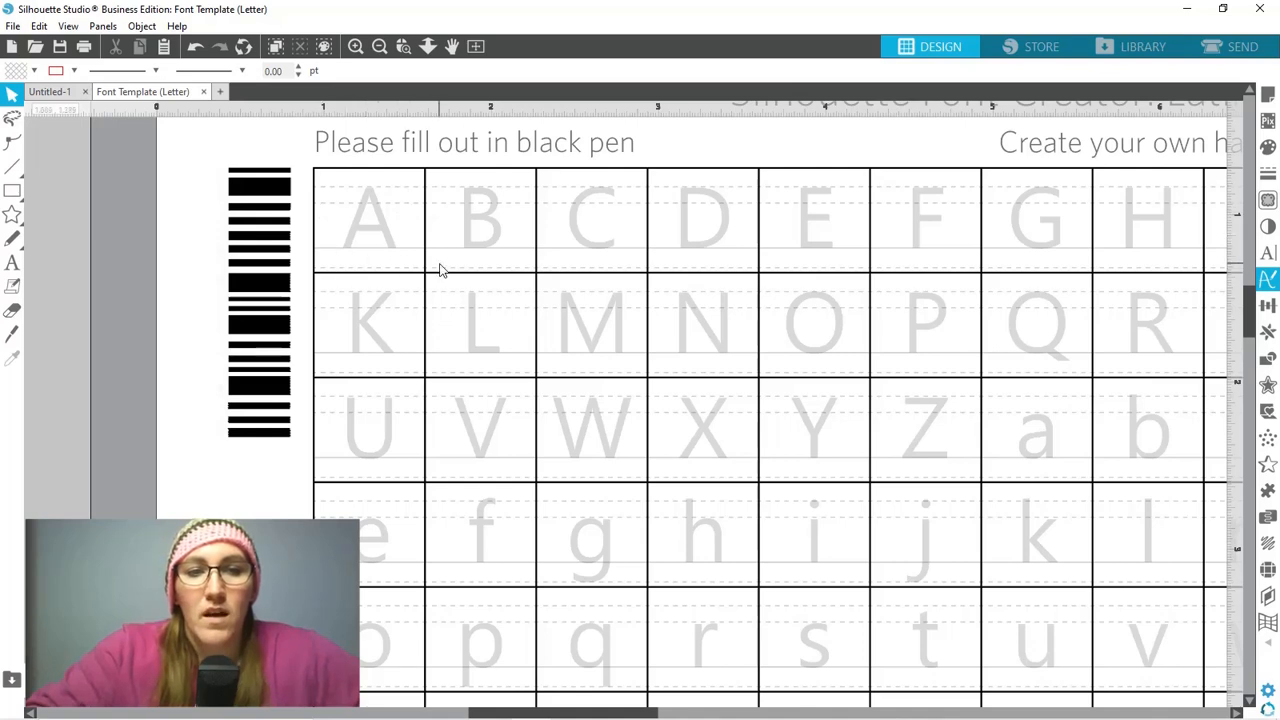
mouse_move(340, 258)
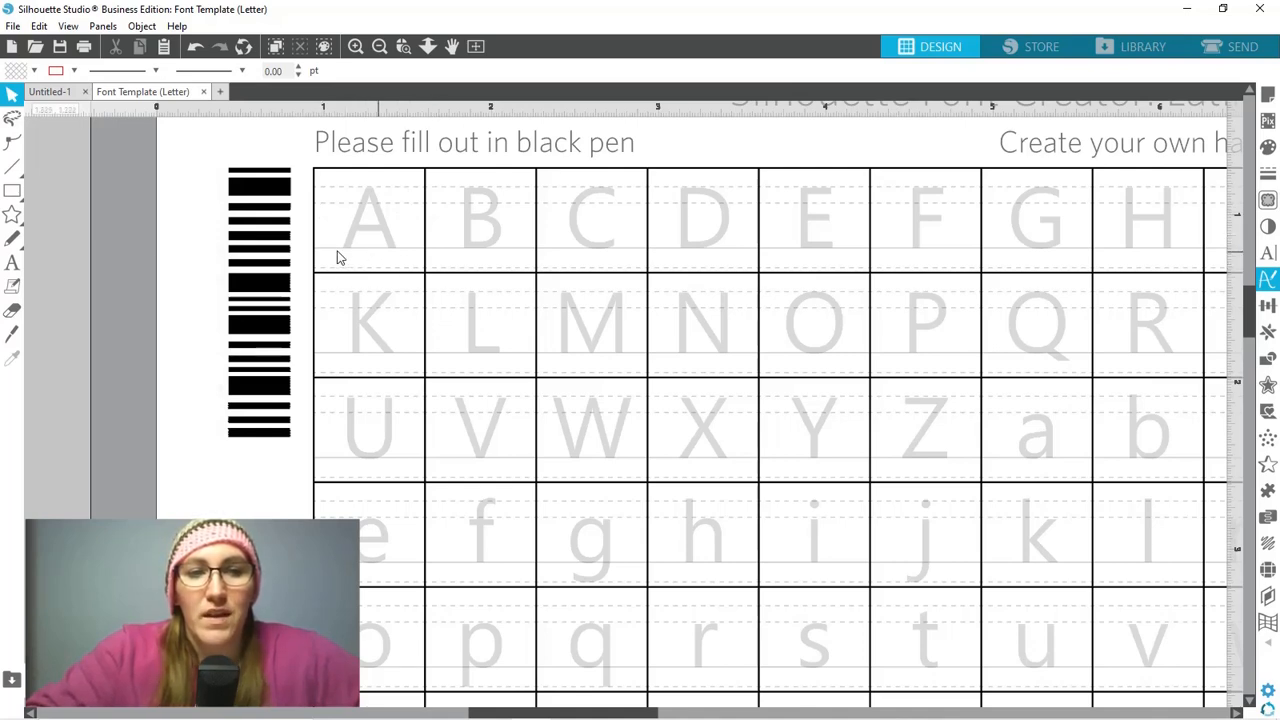
mouse_move(360, 252)
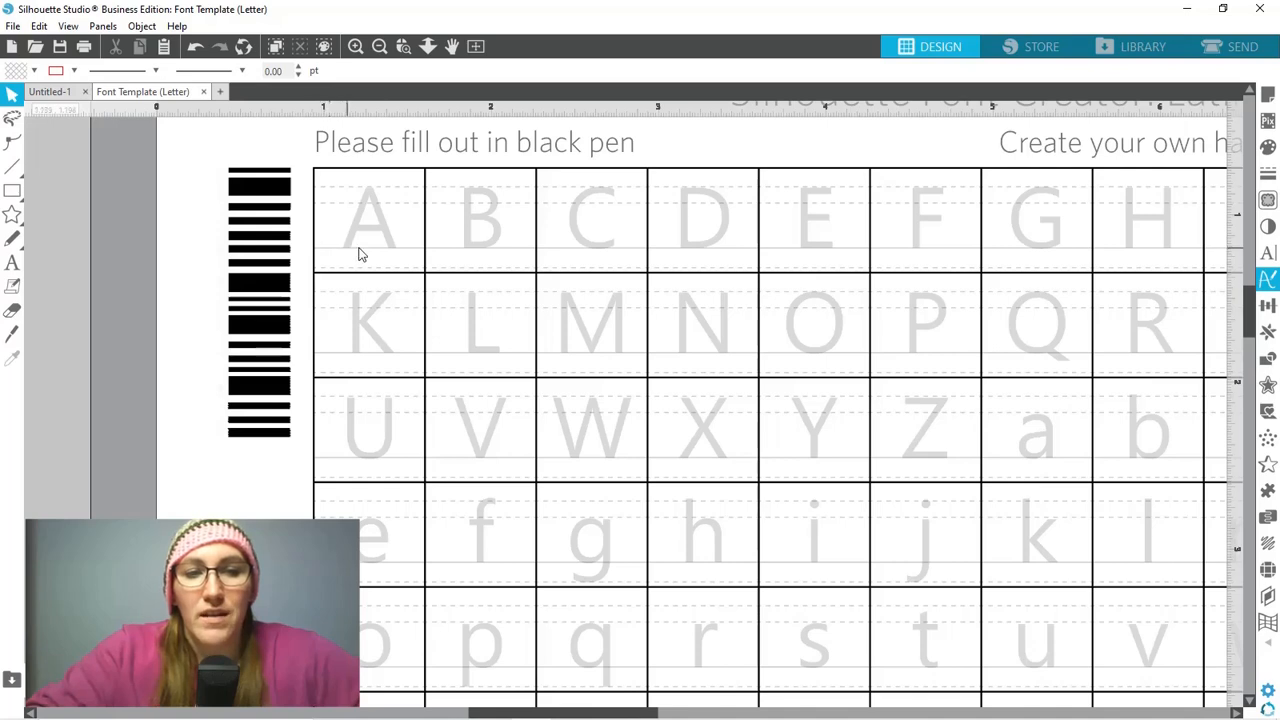
mouse_move(398, 262)
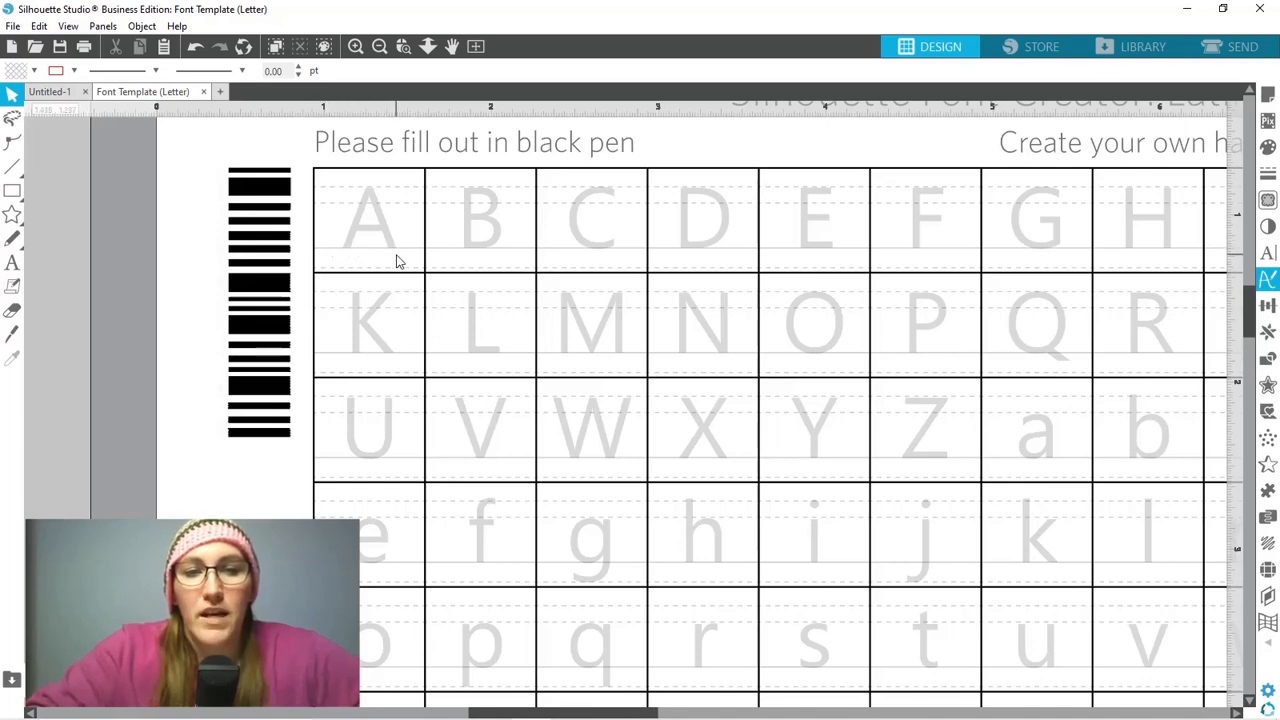
mouse_move(380, 252)
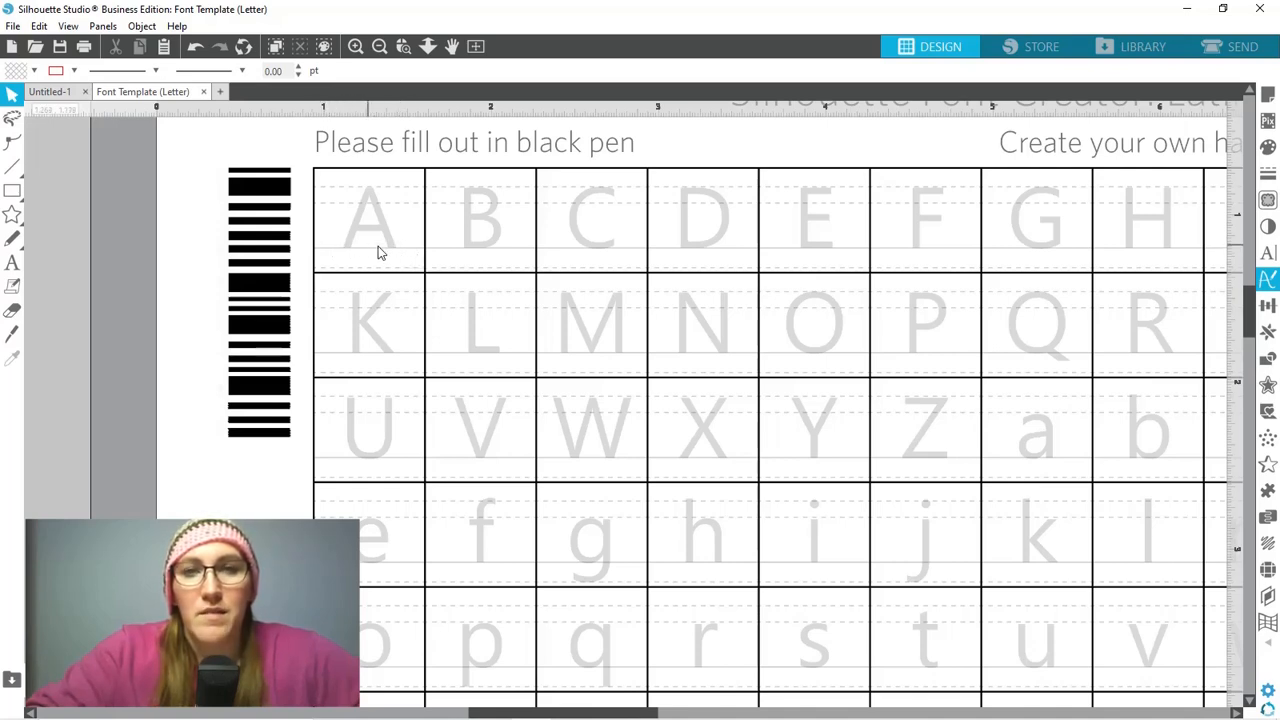
mouse_move(358, 198)
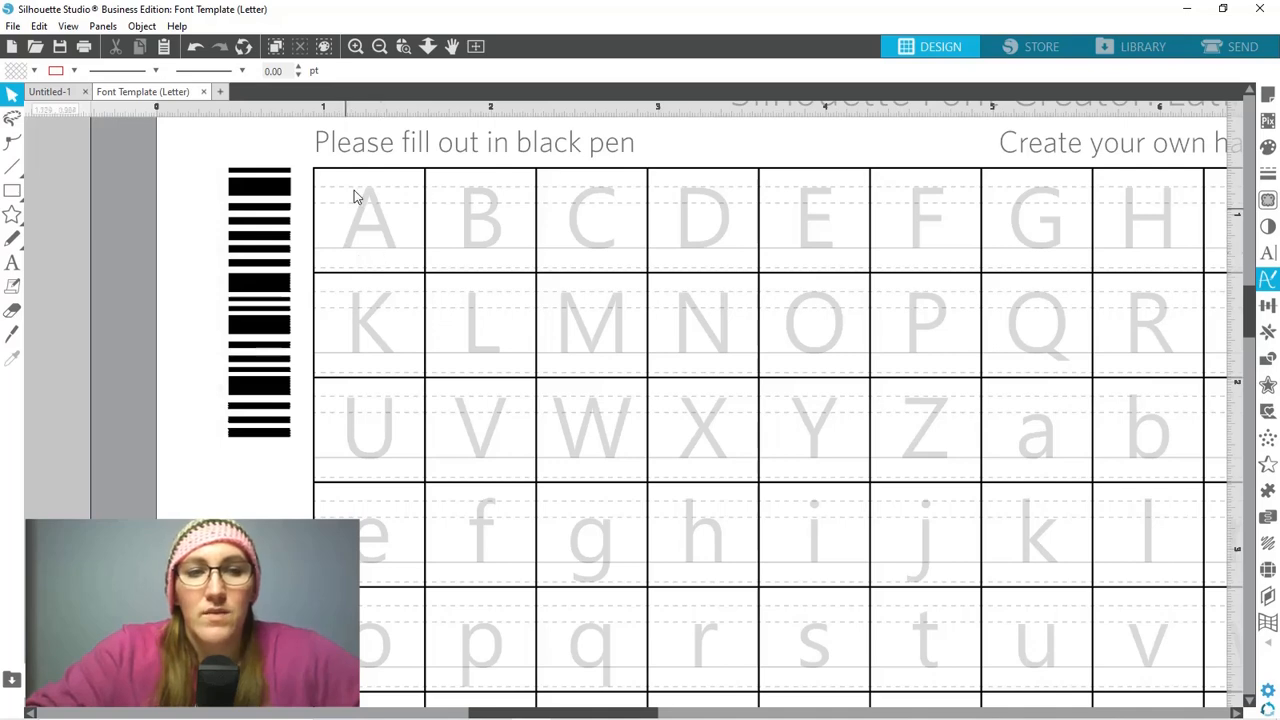
mouse_move(536, 282)
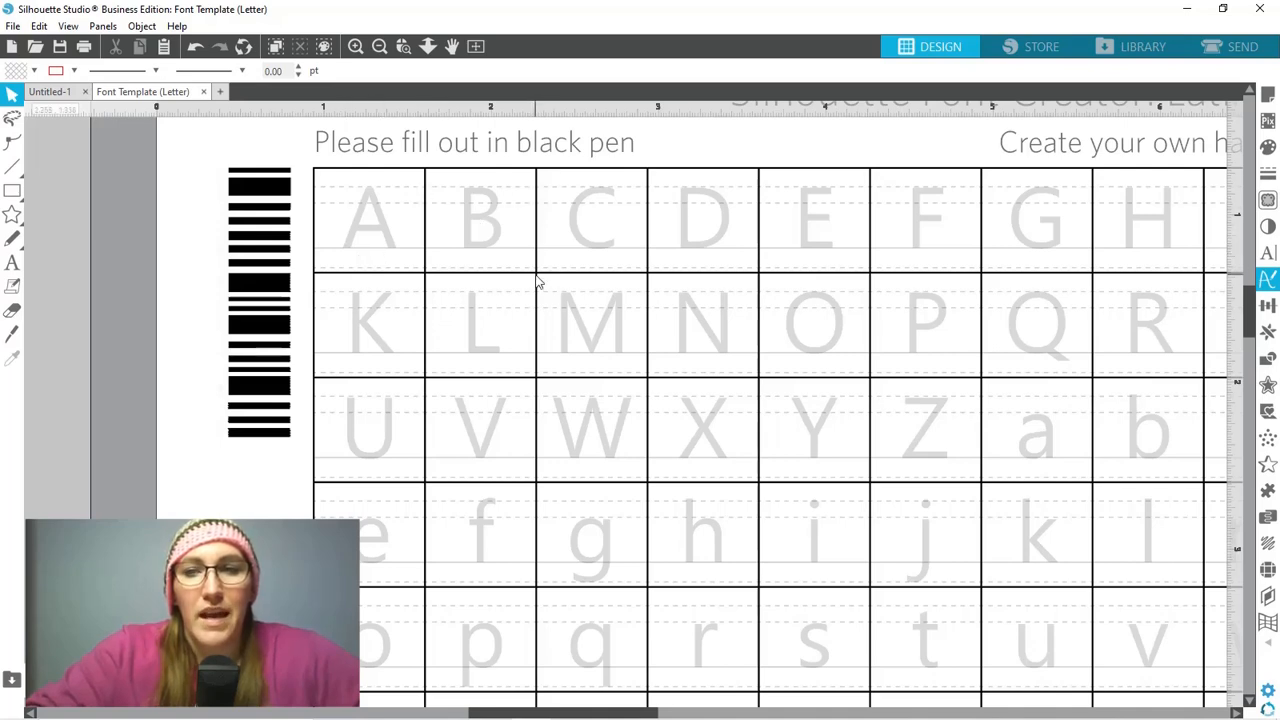
mouse_move(550, 160)
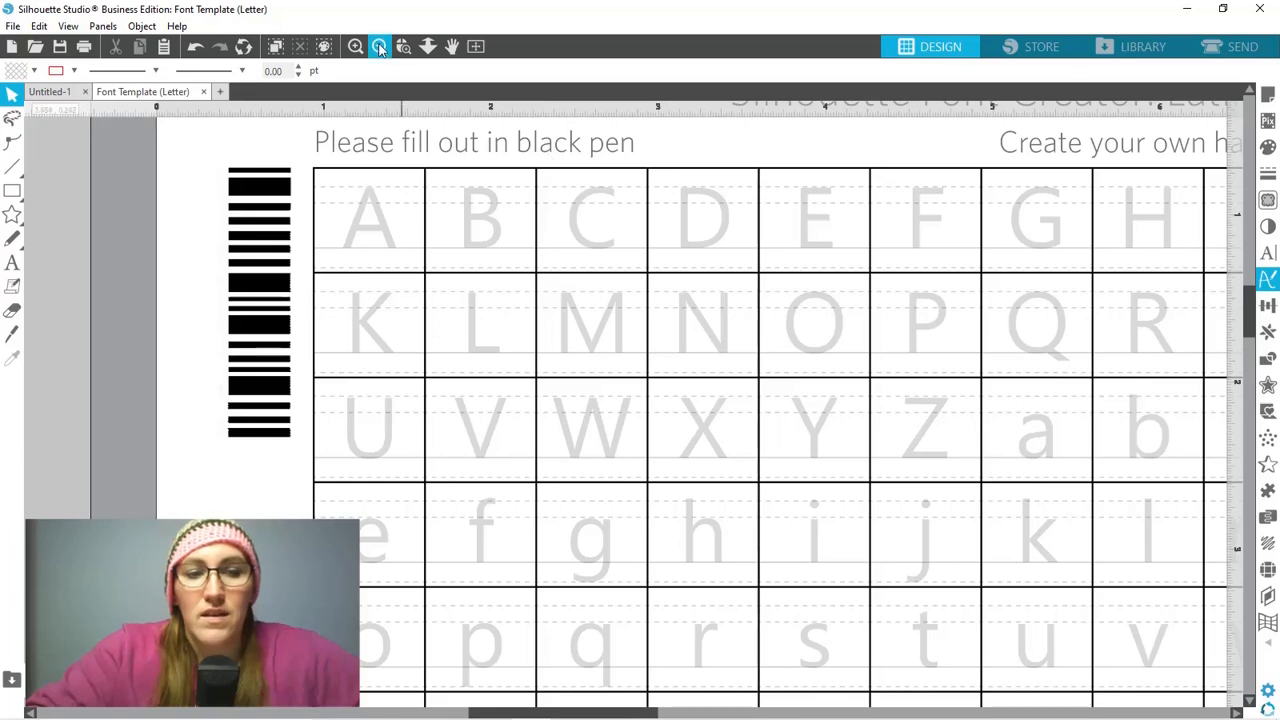
click(380, 48)
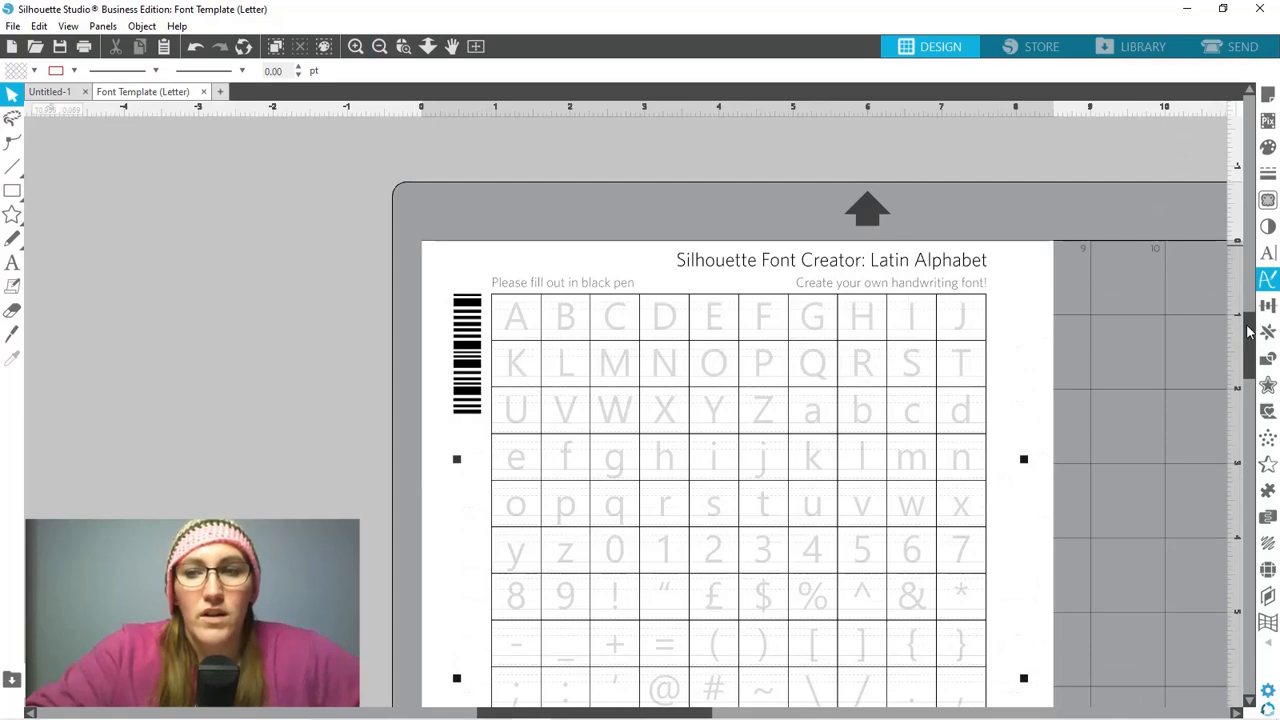
scroll(down, 3)
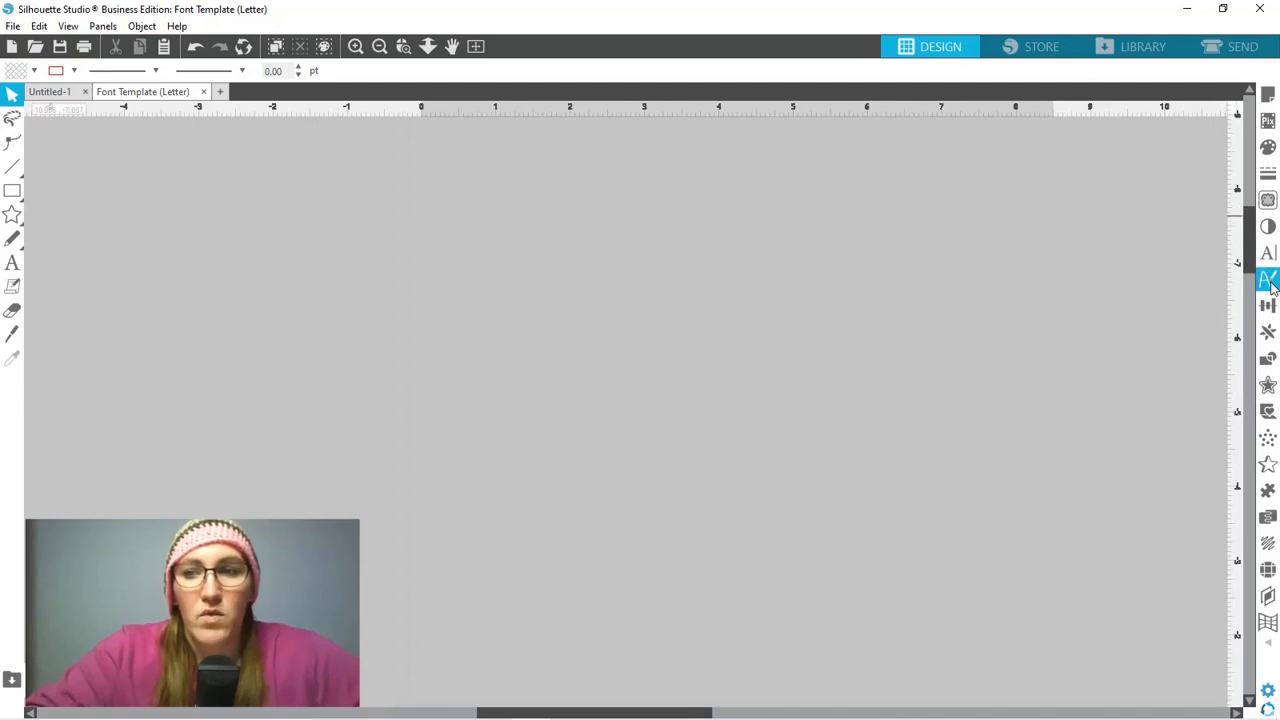
Step: Reopen the Font Creation panel beside the full Latin Alphabet sheet on the mat
click(1268, 278)
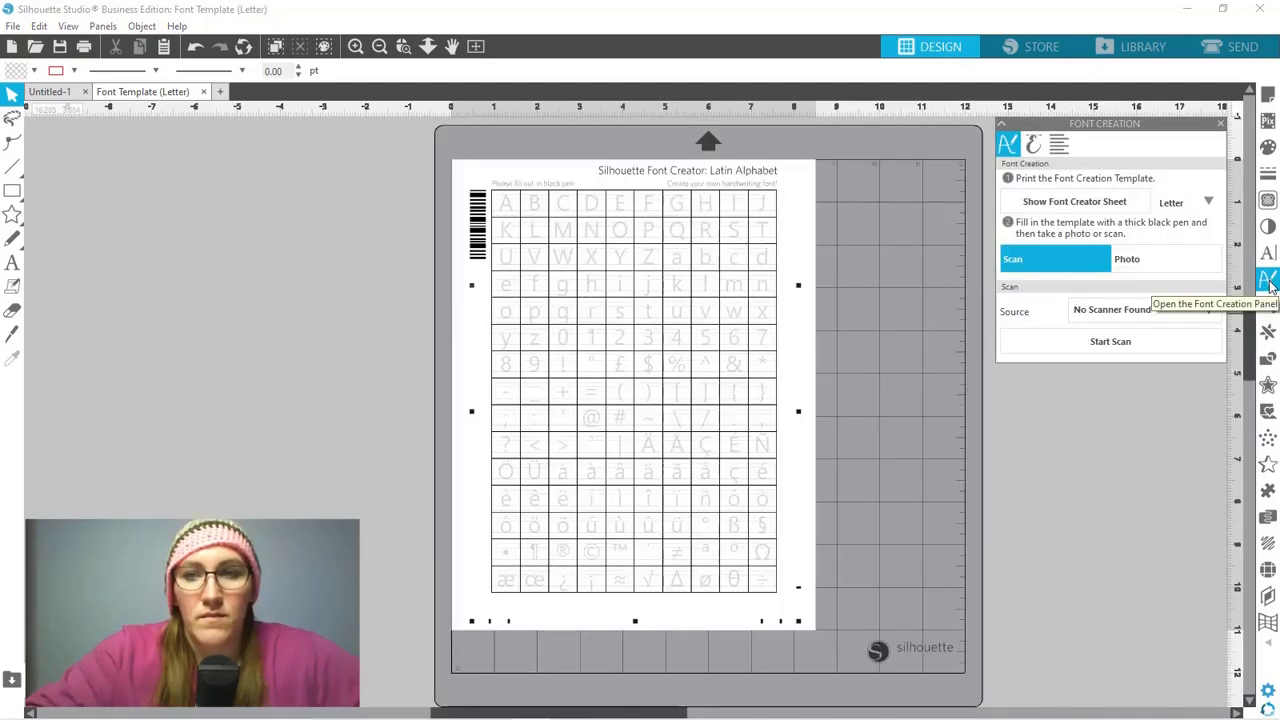
mouse_move(1174, 244)
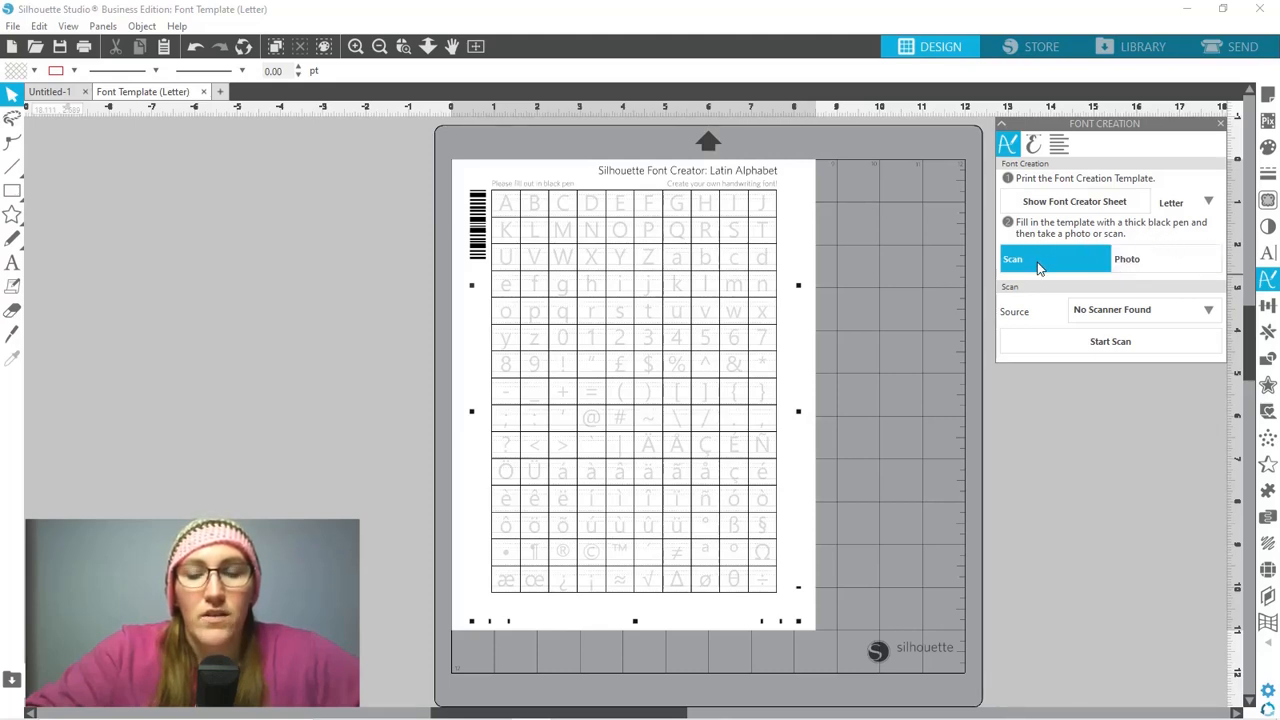
mouse_move(1108, 270)
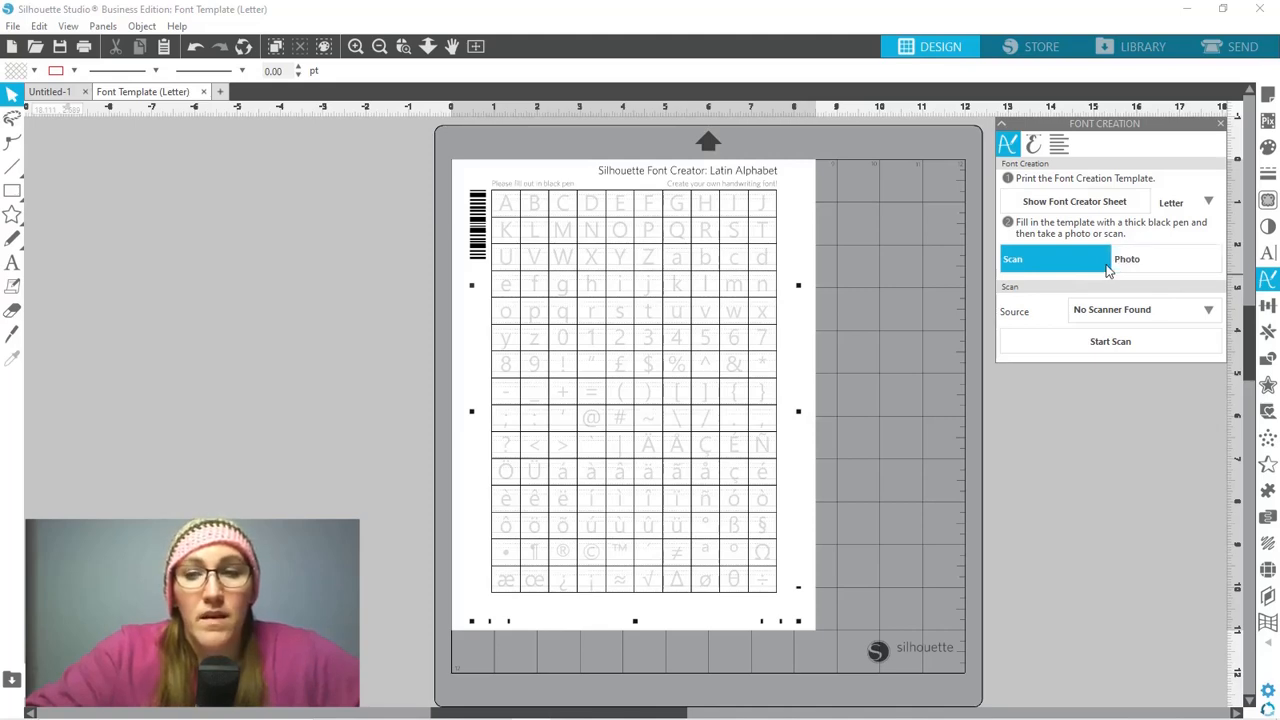
mouse_move(1088, 412)
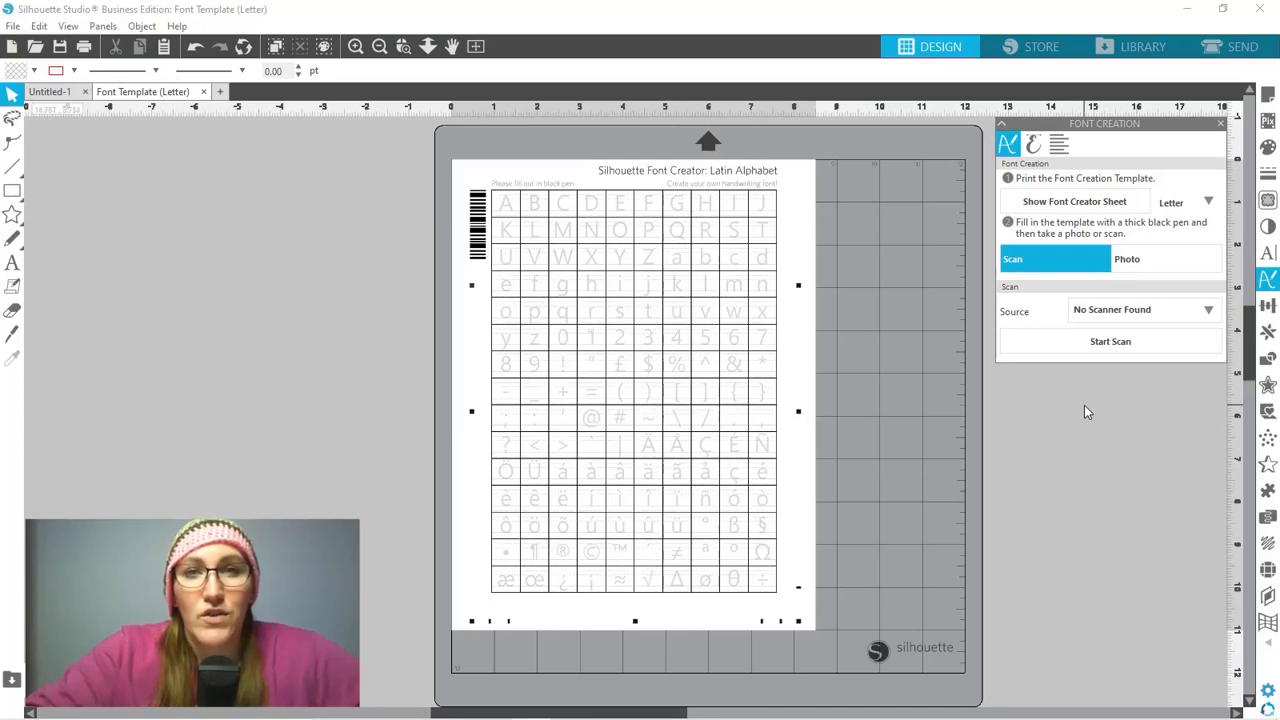
mouse_move(884, 456)
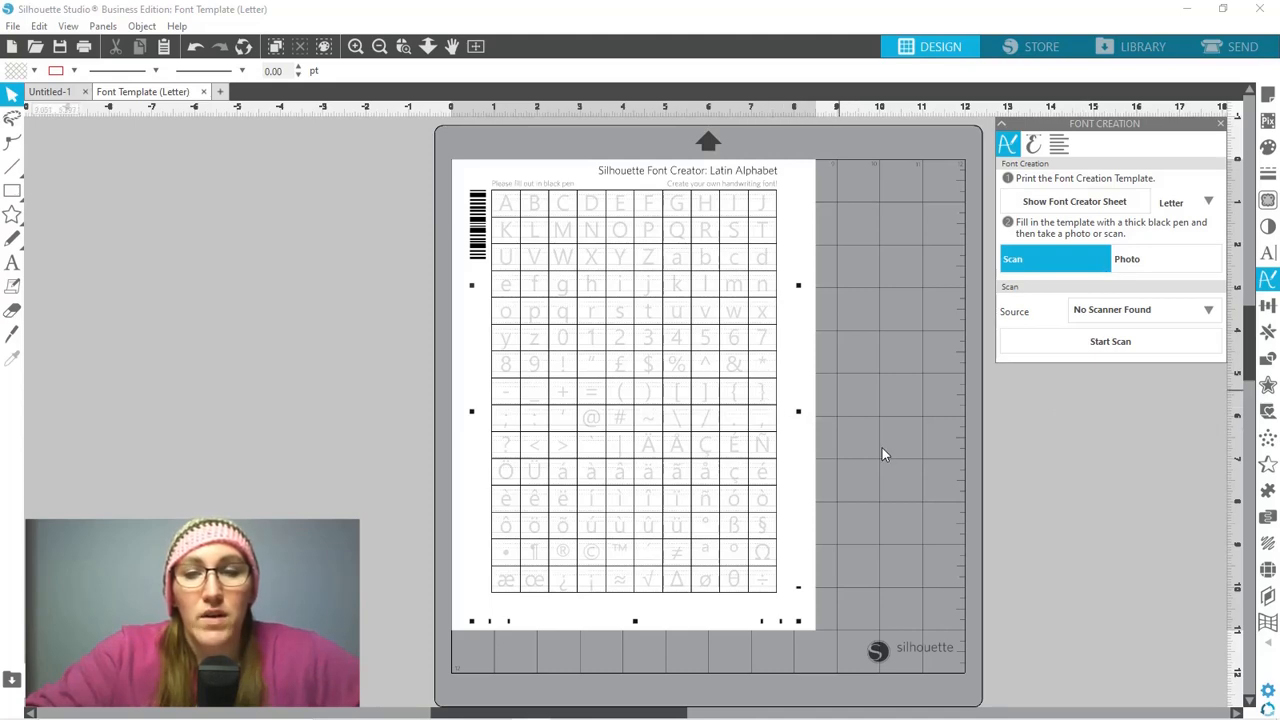